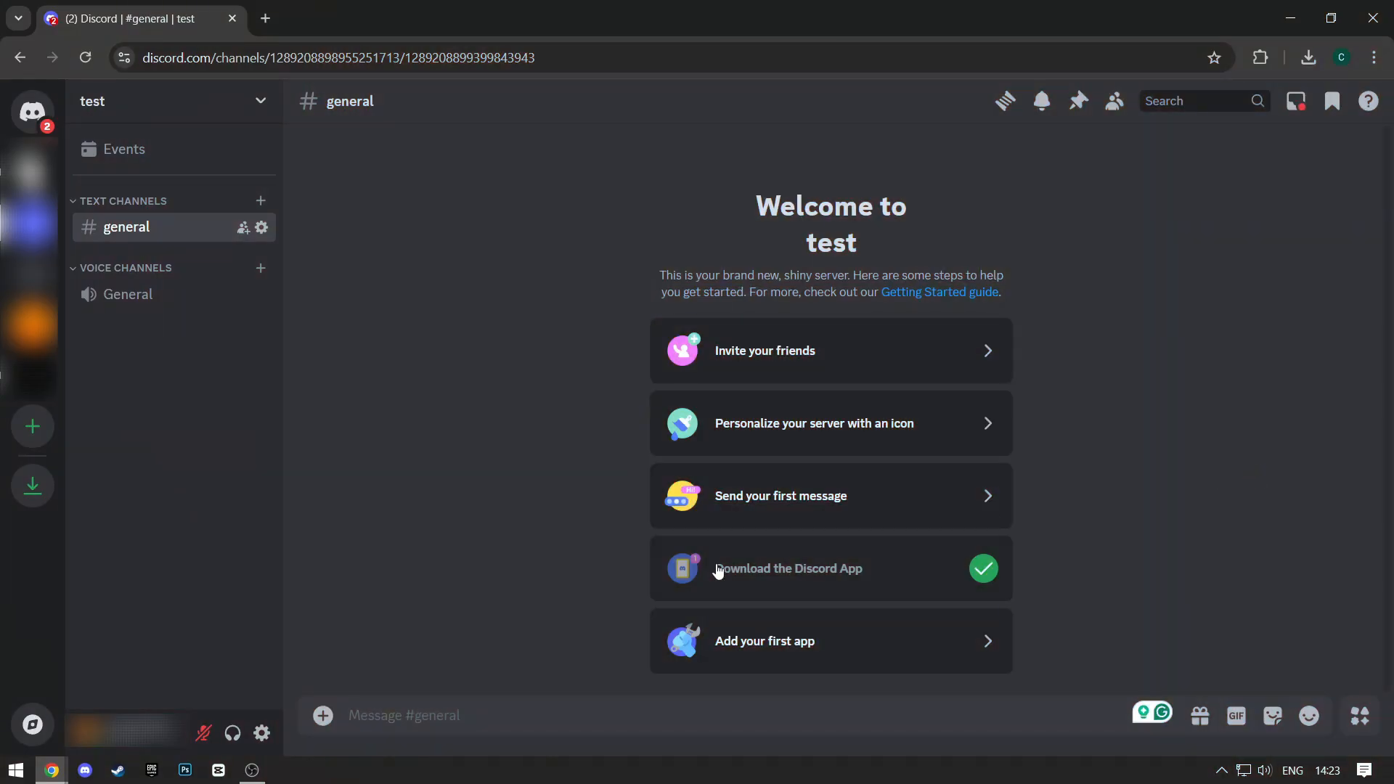
Go to User Settings > Connections and expand the full list of connectable services.
click(261, 733)
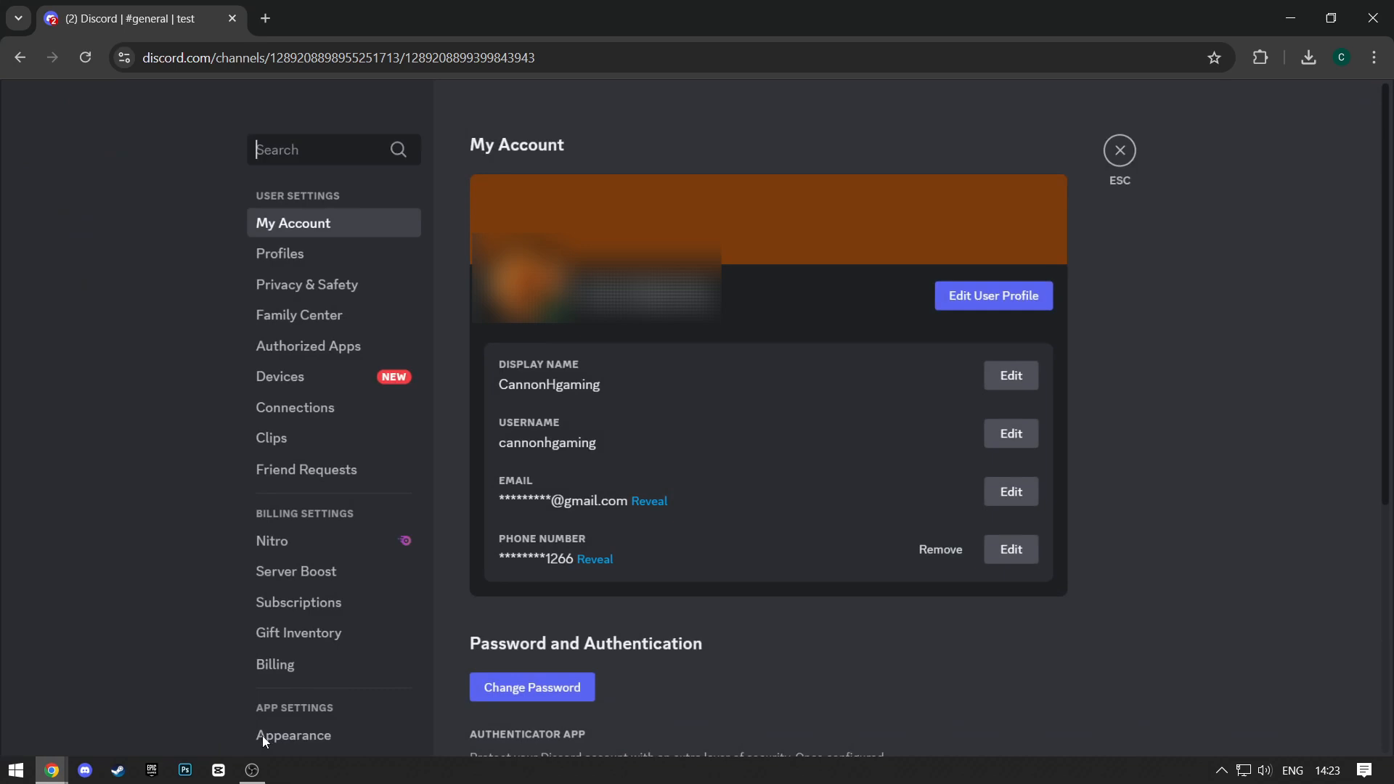
click(294, 407)
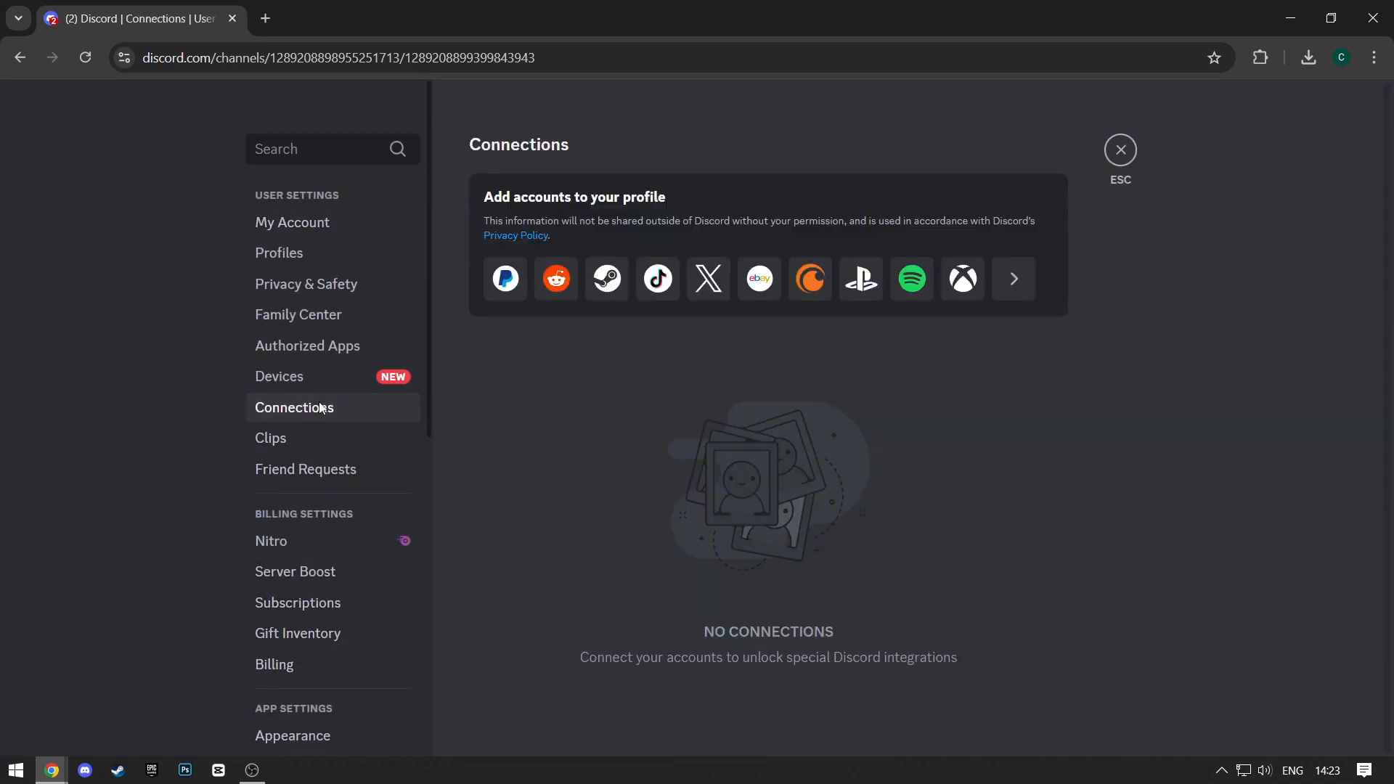
mouse_move(1012, 278)
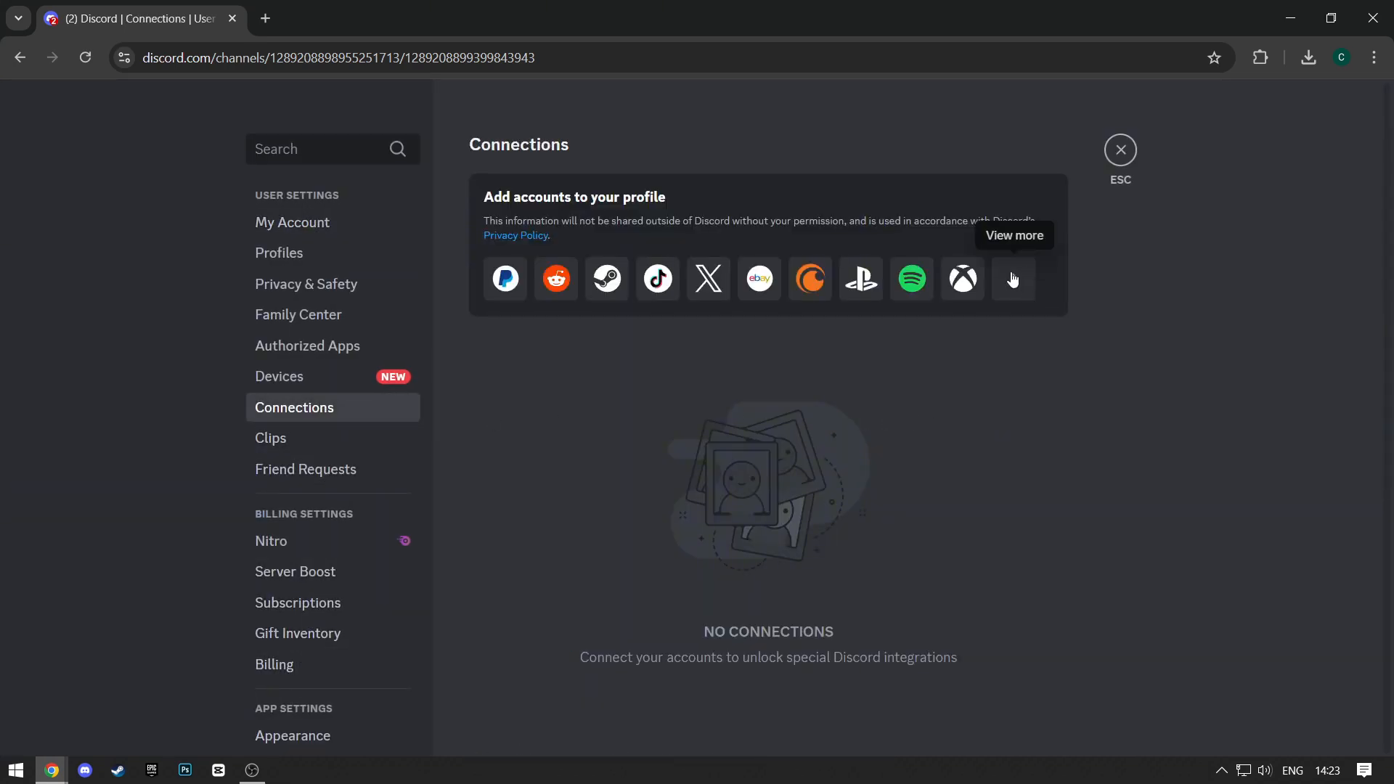
click(1013, 278)
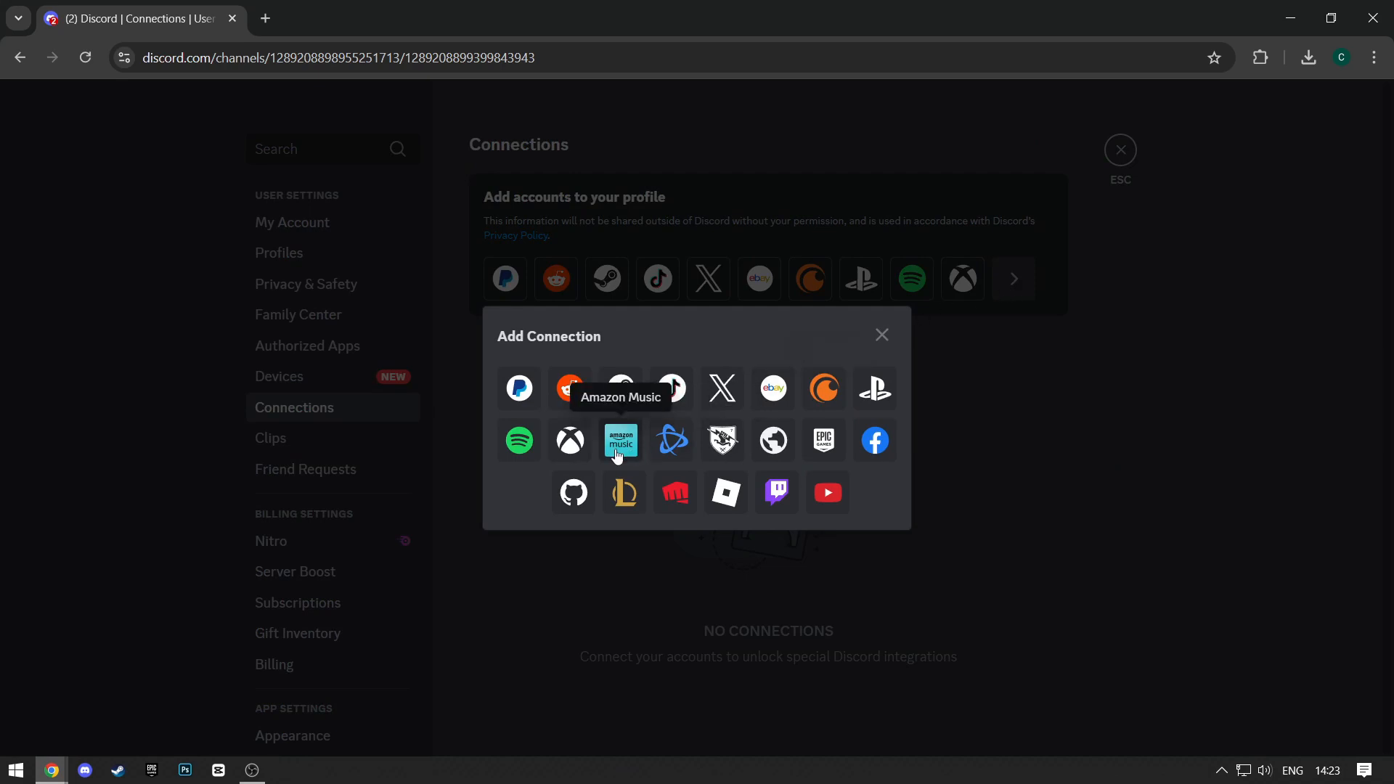
Choose Amazon Music in Add Connection to bring up the Amazon Sign-In popup.
click(621, 440)
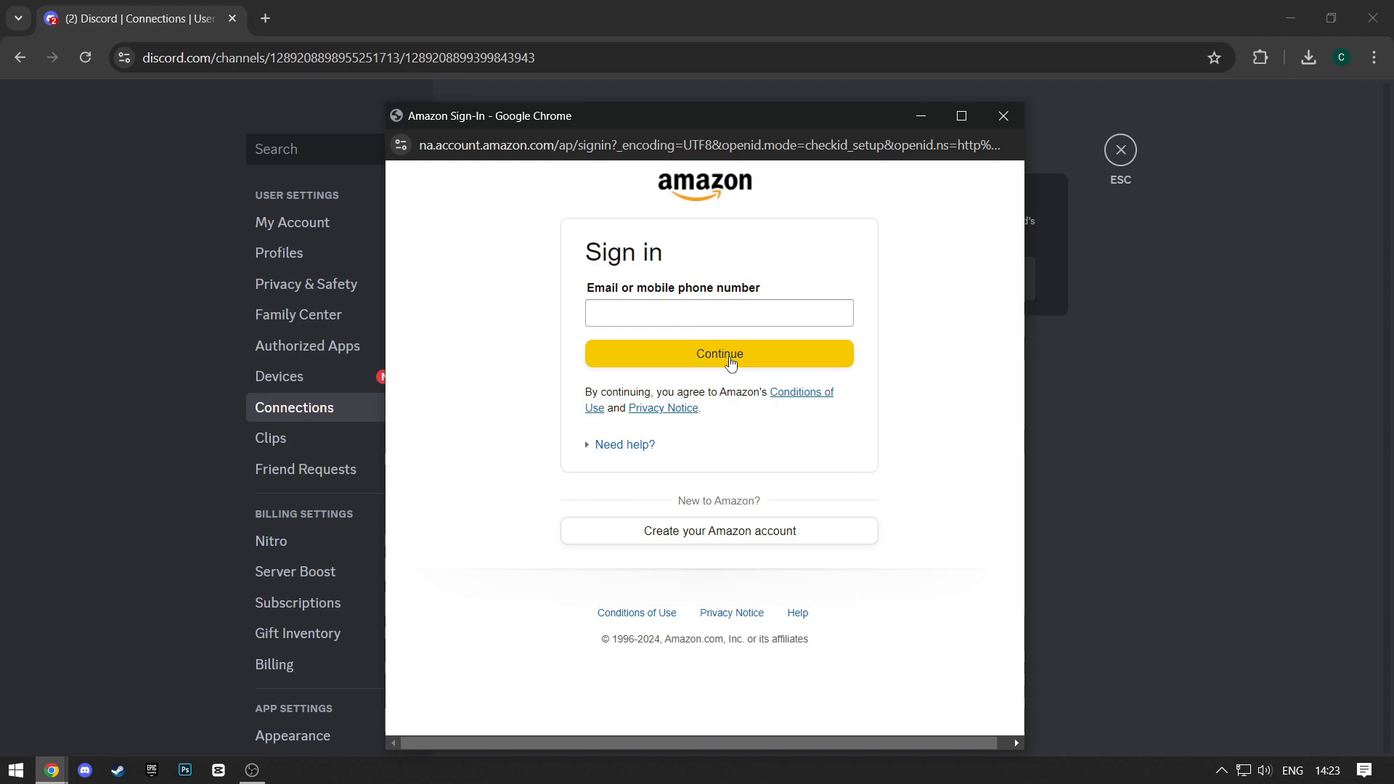
mouse_move(948, 376)
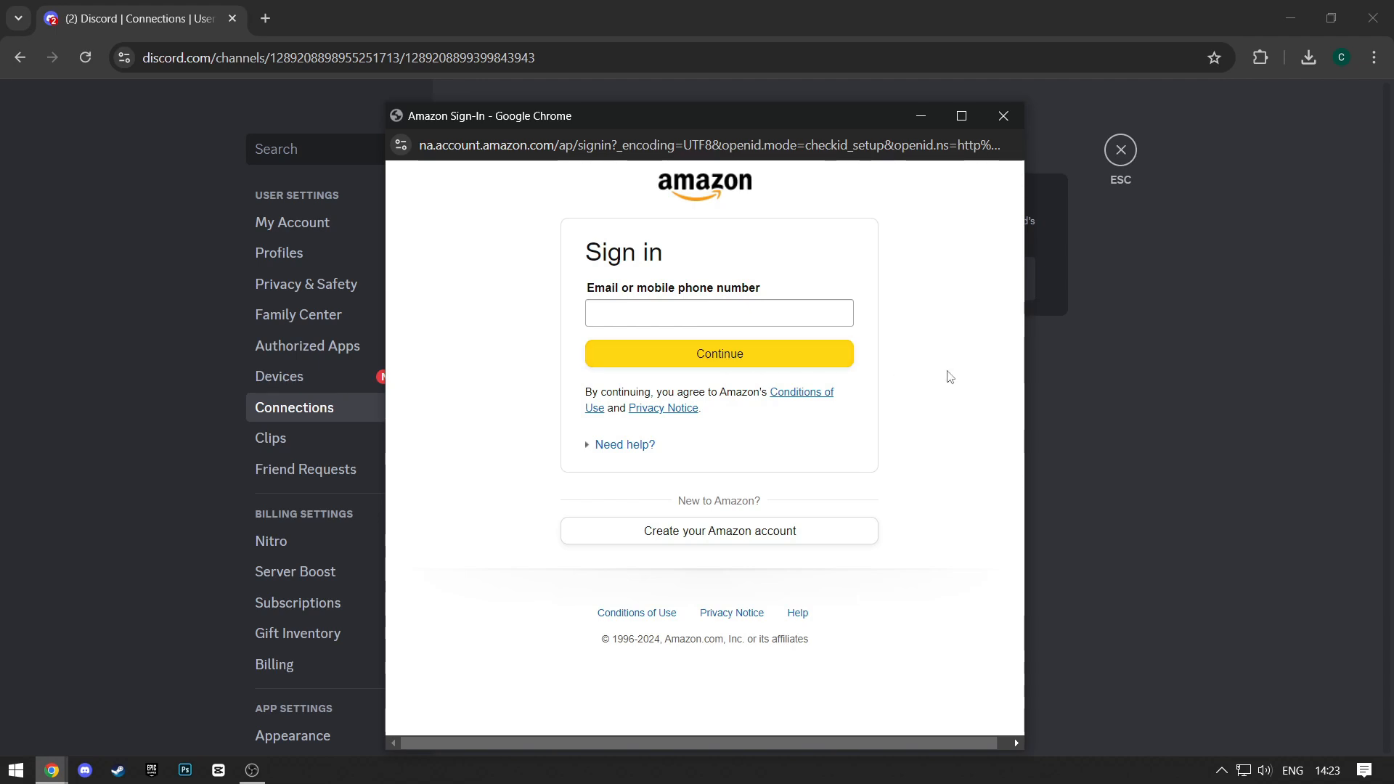
mouse_move(946, 379)
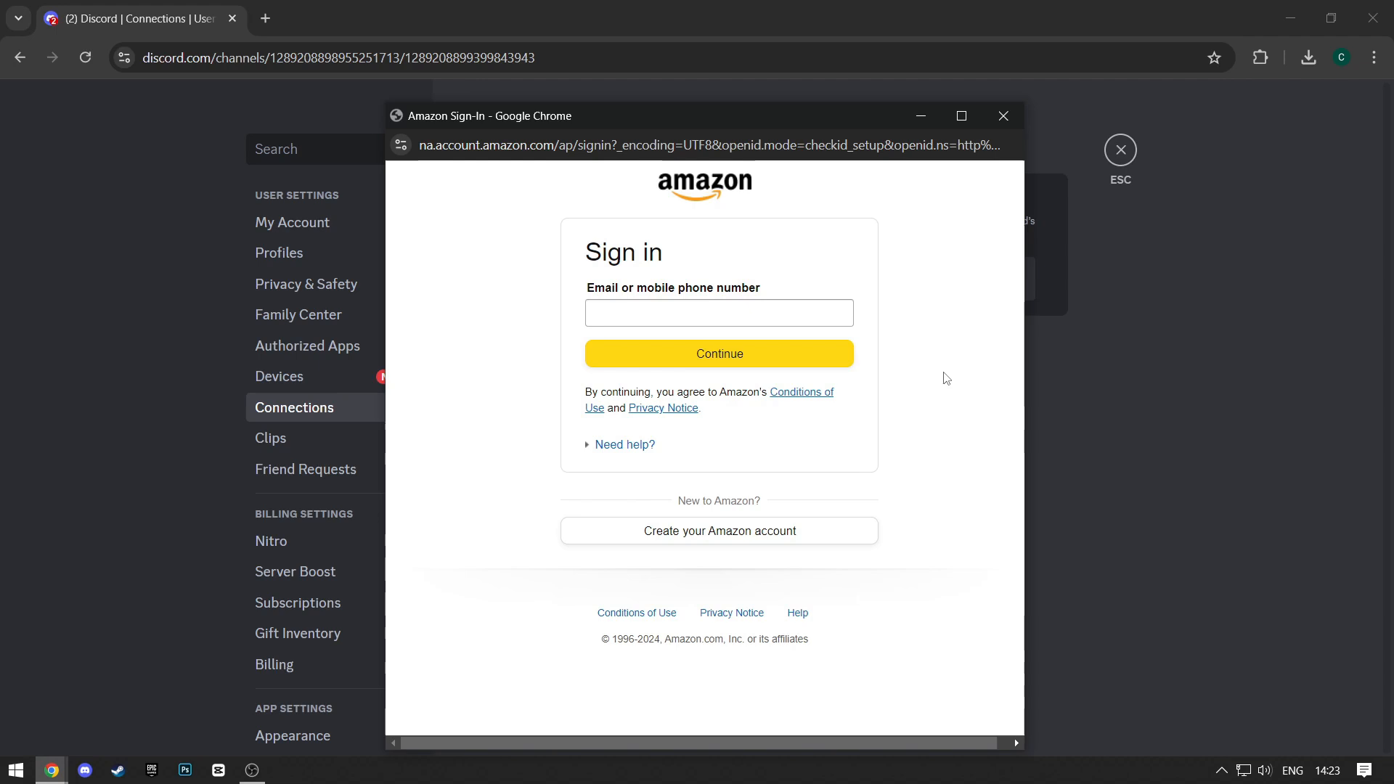
mouse_move(941, 380)
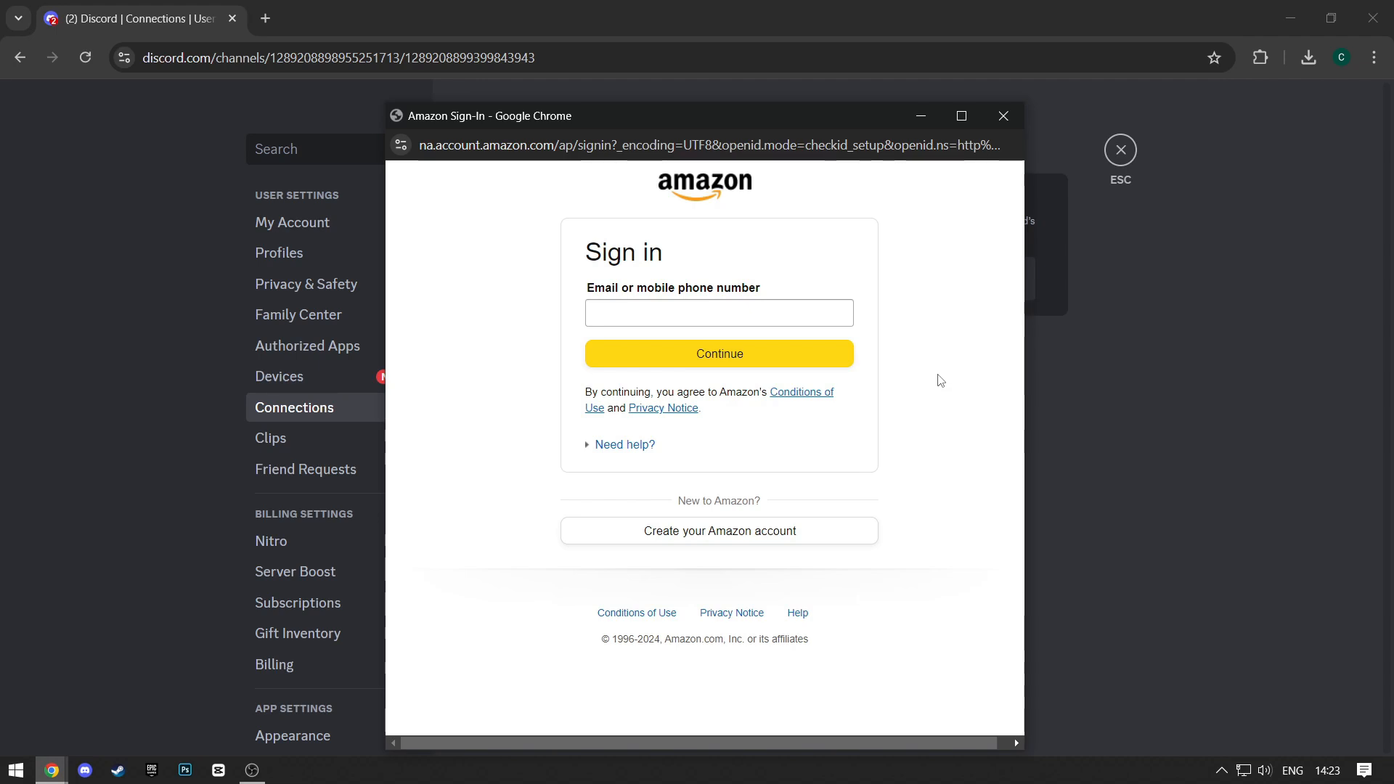